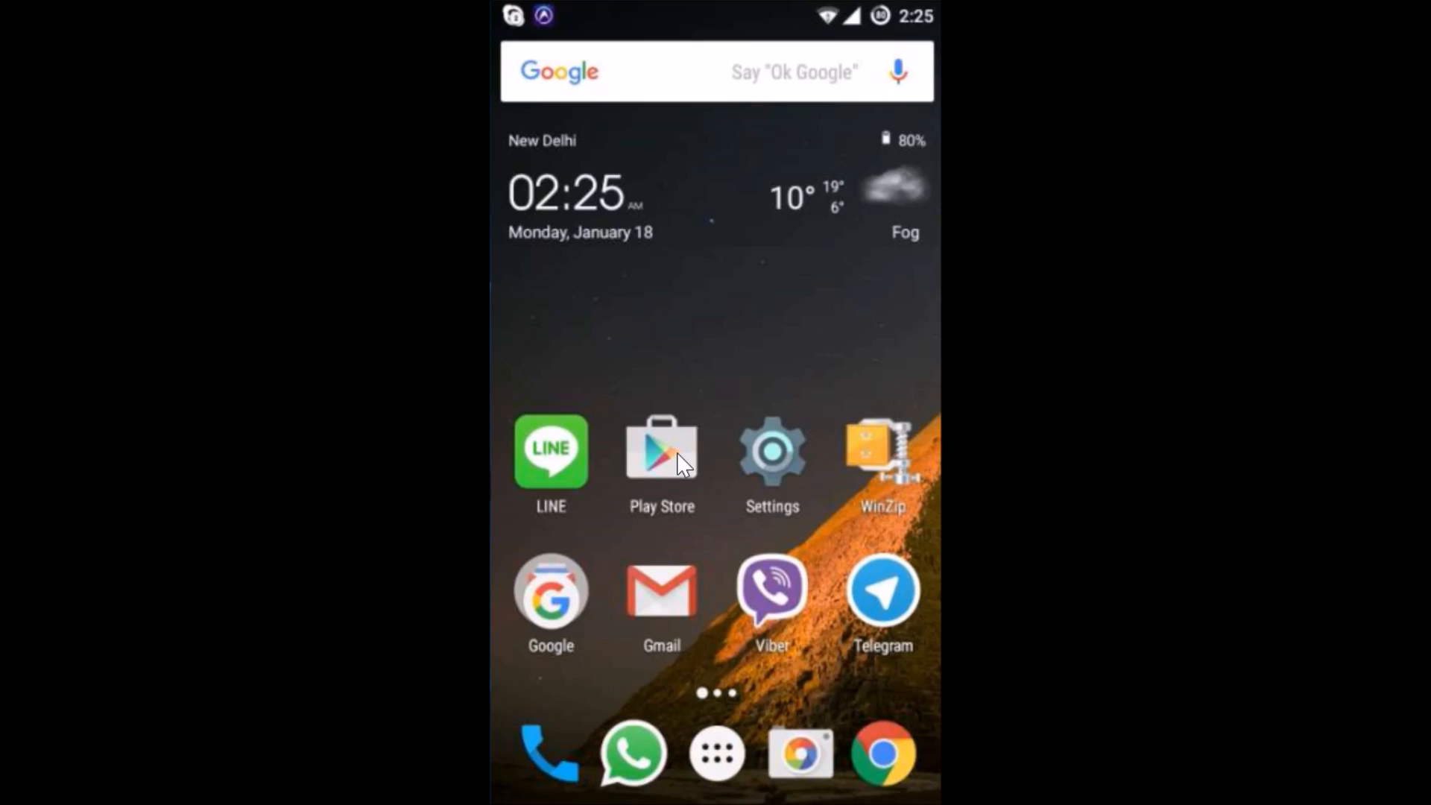
Step: Check the keyboard's current Material Dark look in the Play Store search field
{"action": "left_click", "coordinate": [661, 451]}
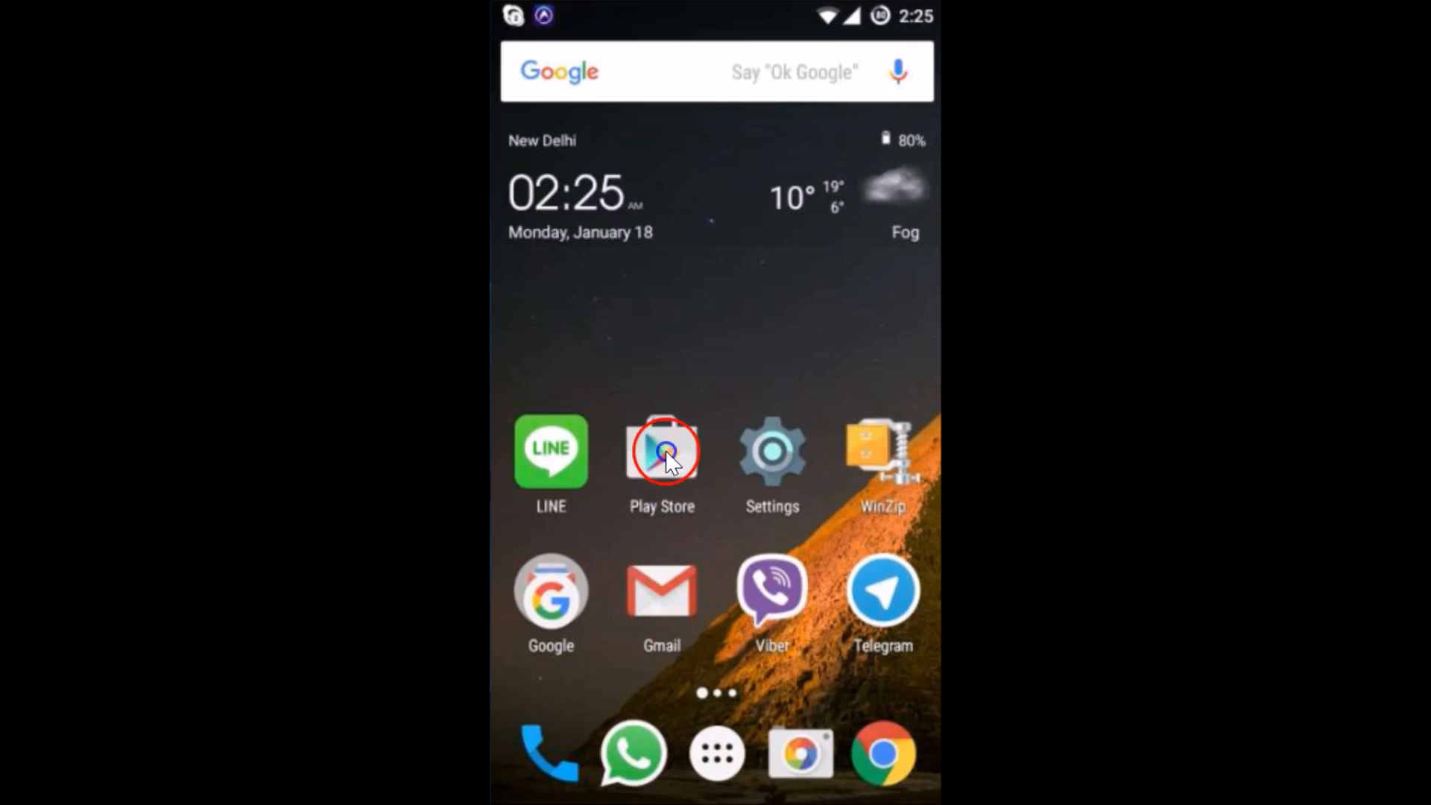
{"action": "left_click", "coordinate": [662, 453]}
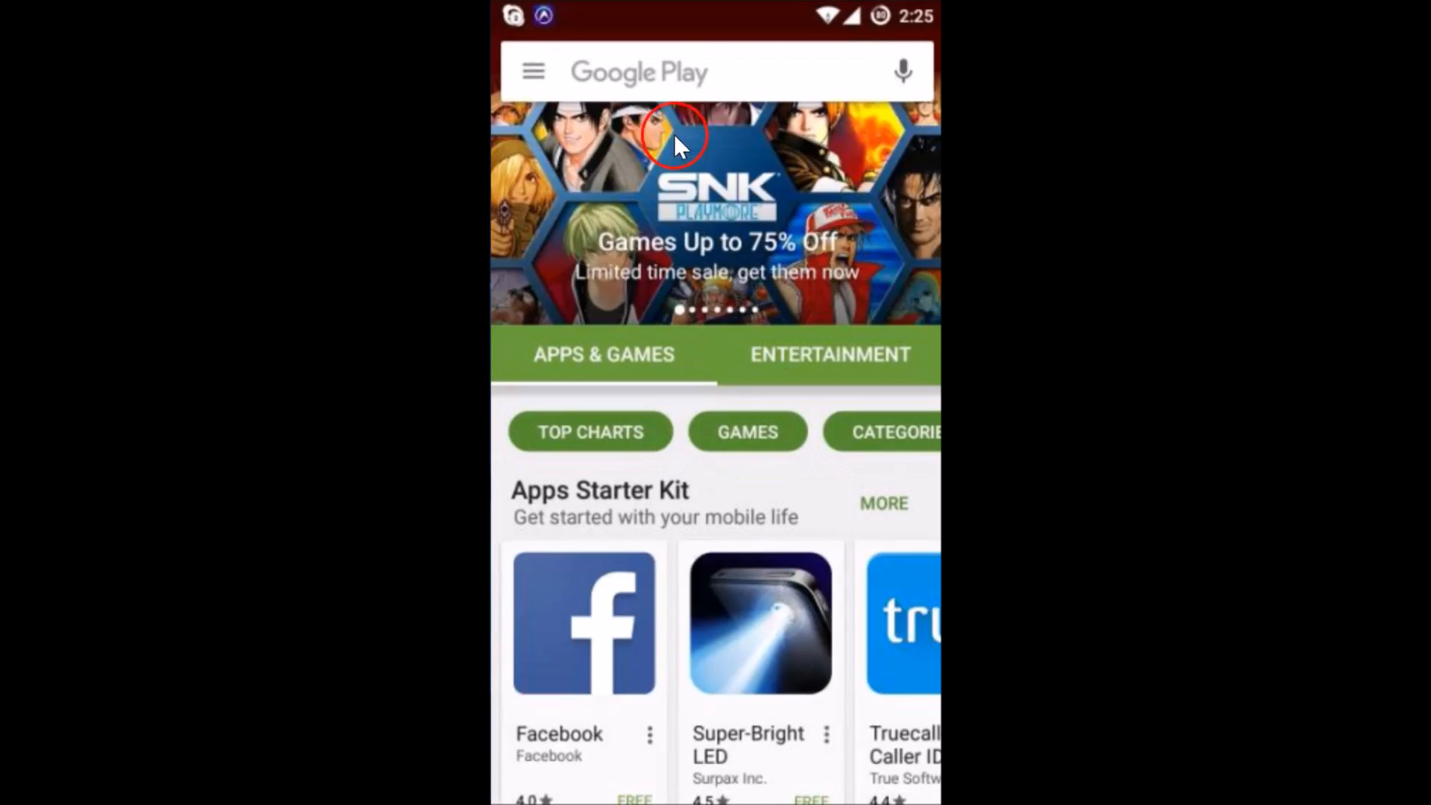
{"action": "left_click", "coordinate": [684, 72]}
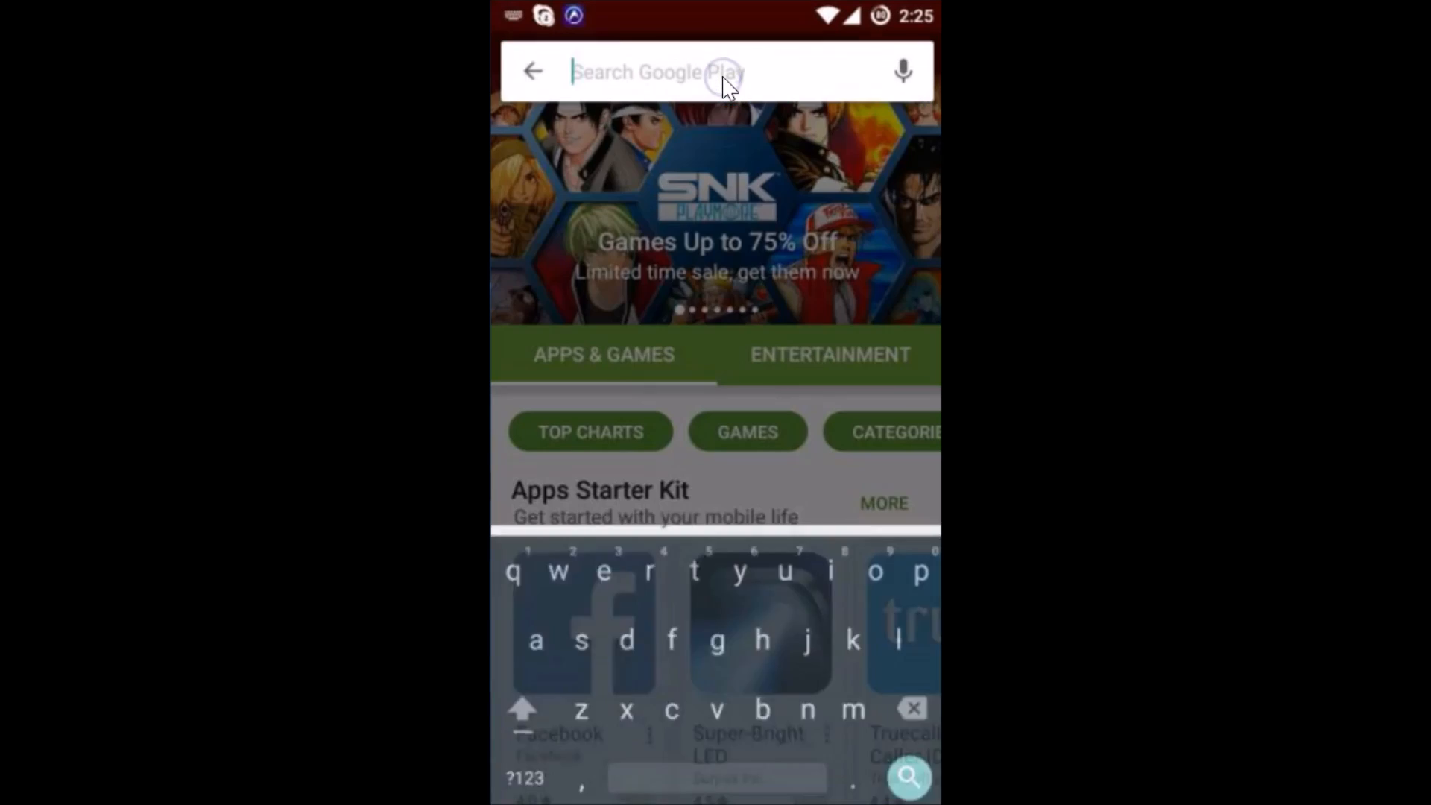
{"action": "mouse_move", "coordinate": [812, 562]}
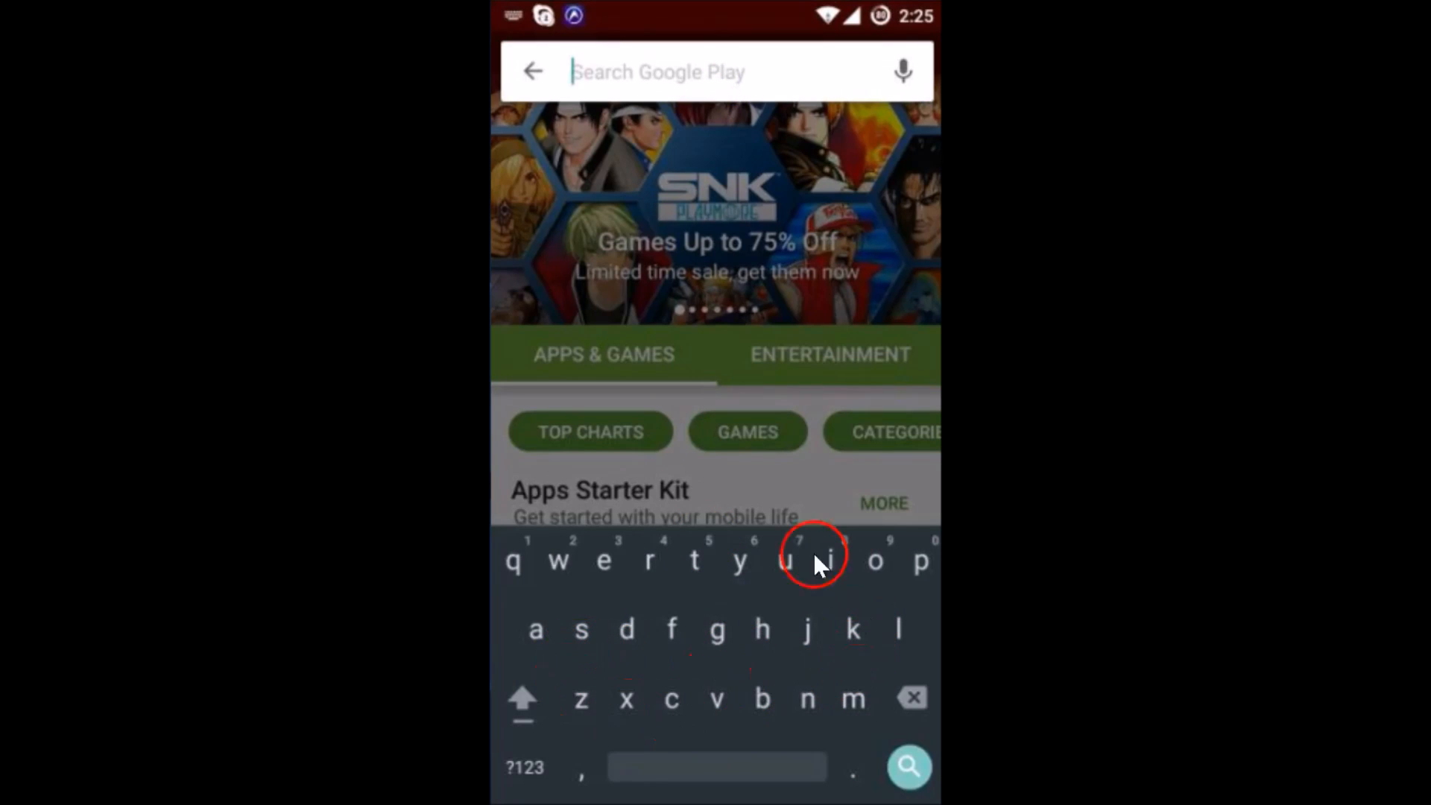
{"action": "mouse_move", "coordinate": [765, 685]}
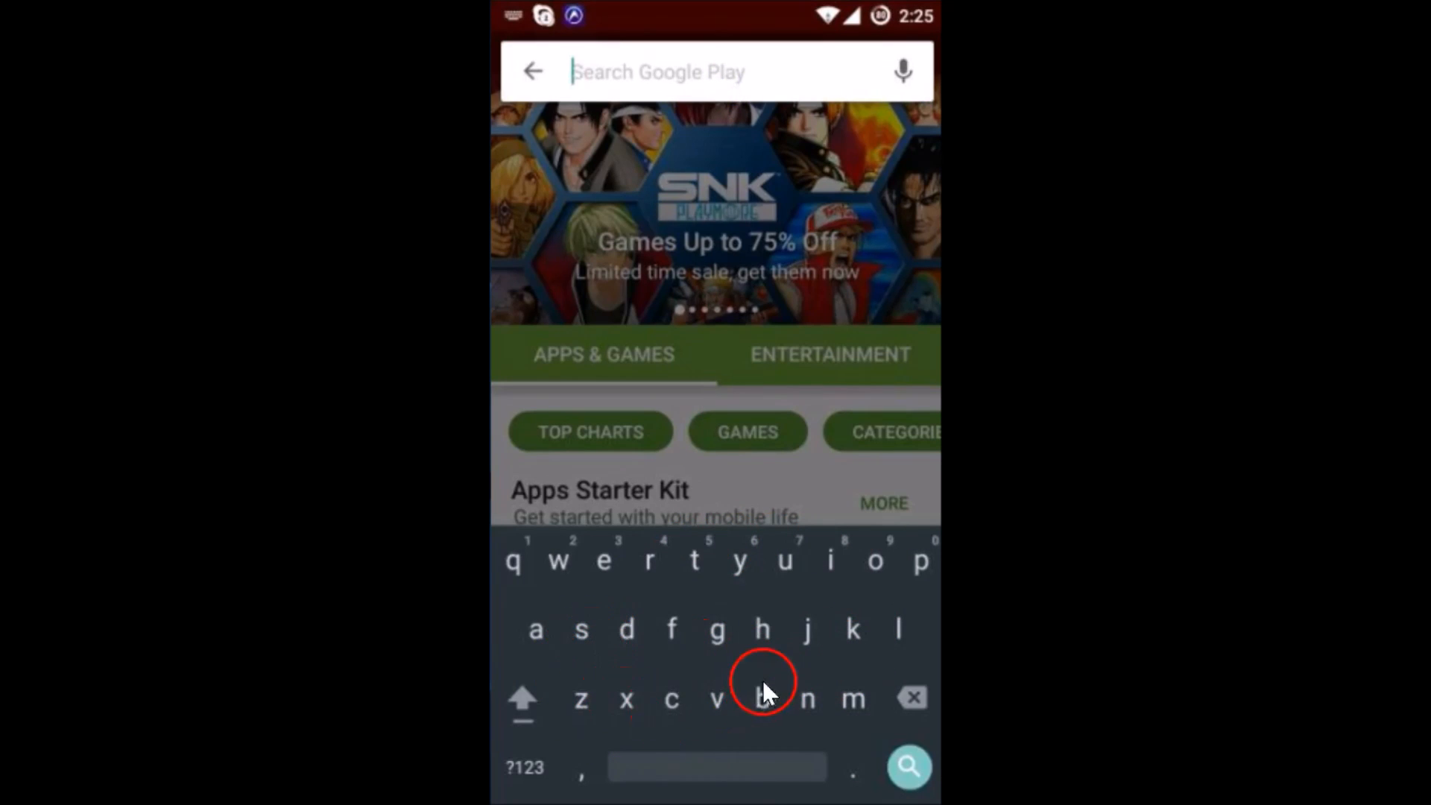
{"action": "mouse_move", "coordinate": [792, 645]}
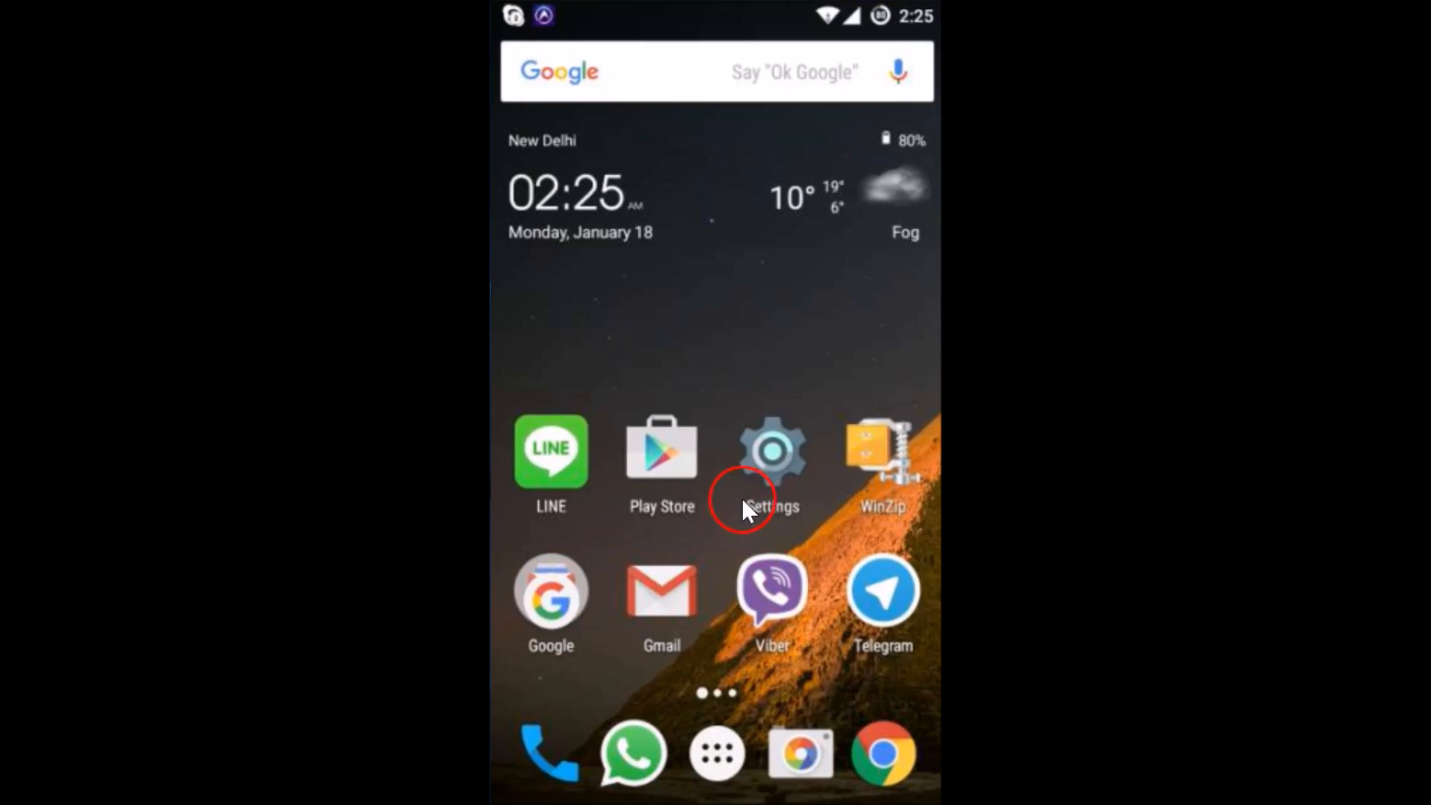
Step: Go into device Settings and scroll down to the System section's Language & input item
{"action": "left_click", "coordinate": [771, 447]}
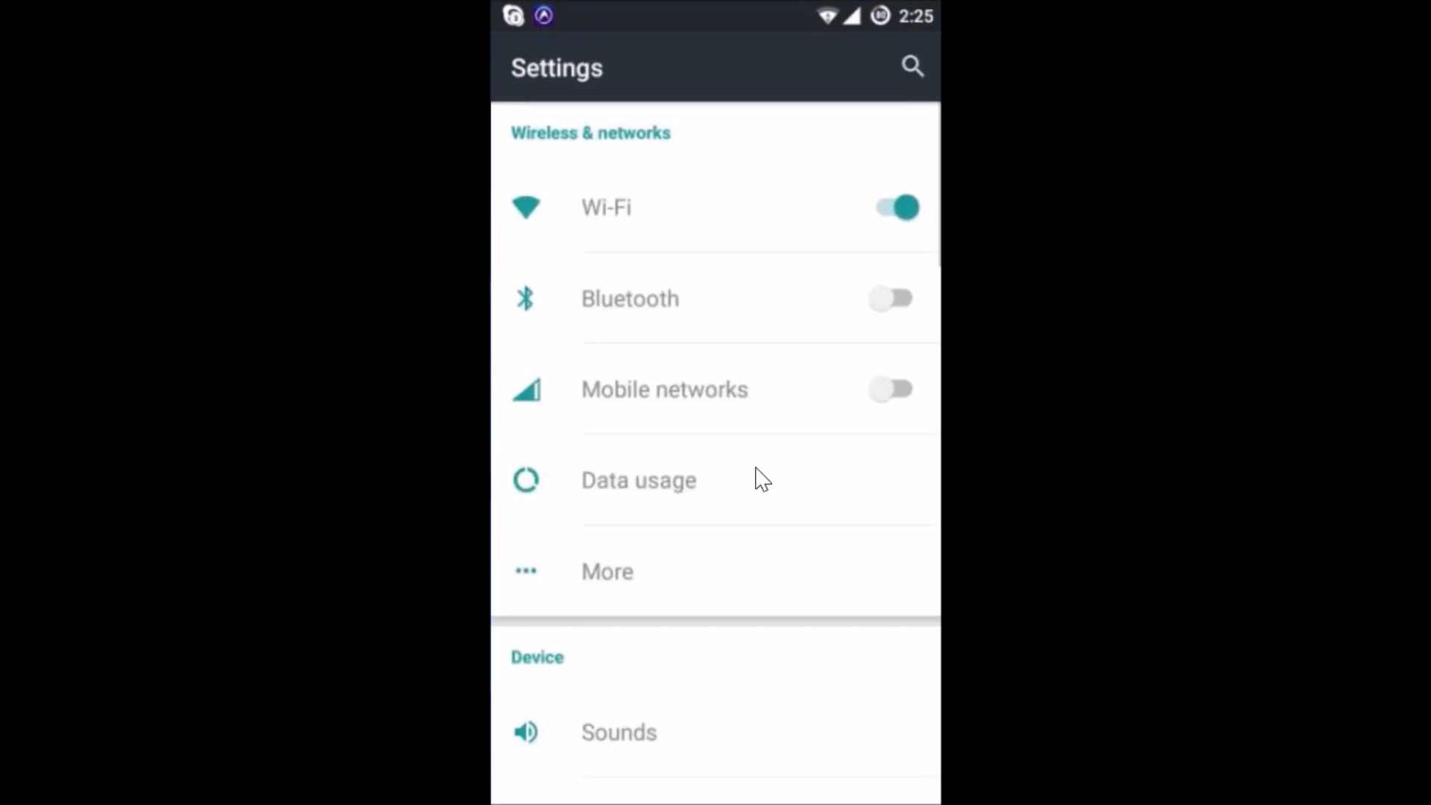
{"action": "scroll", "scroll_direction": "down", "scroll_amount": 3}
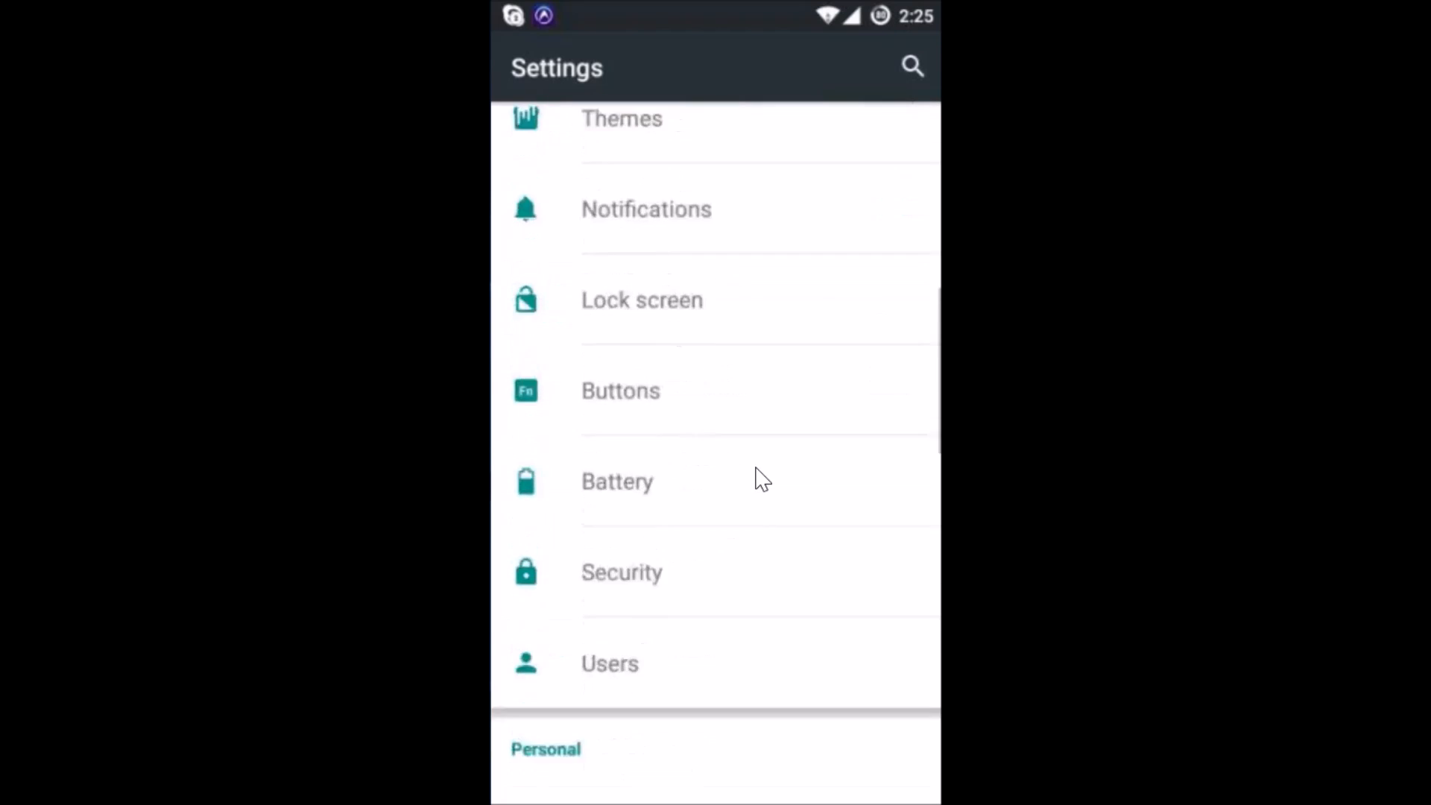
{"action": "scroll", "scroll_direction": "down", "scroll_amount": 3}
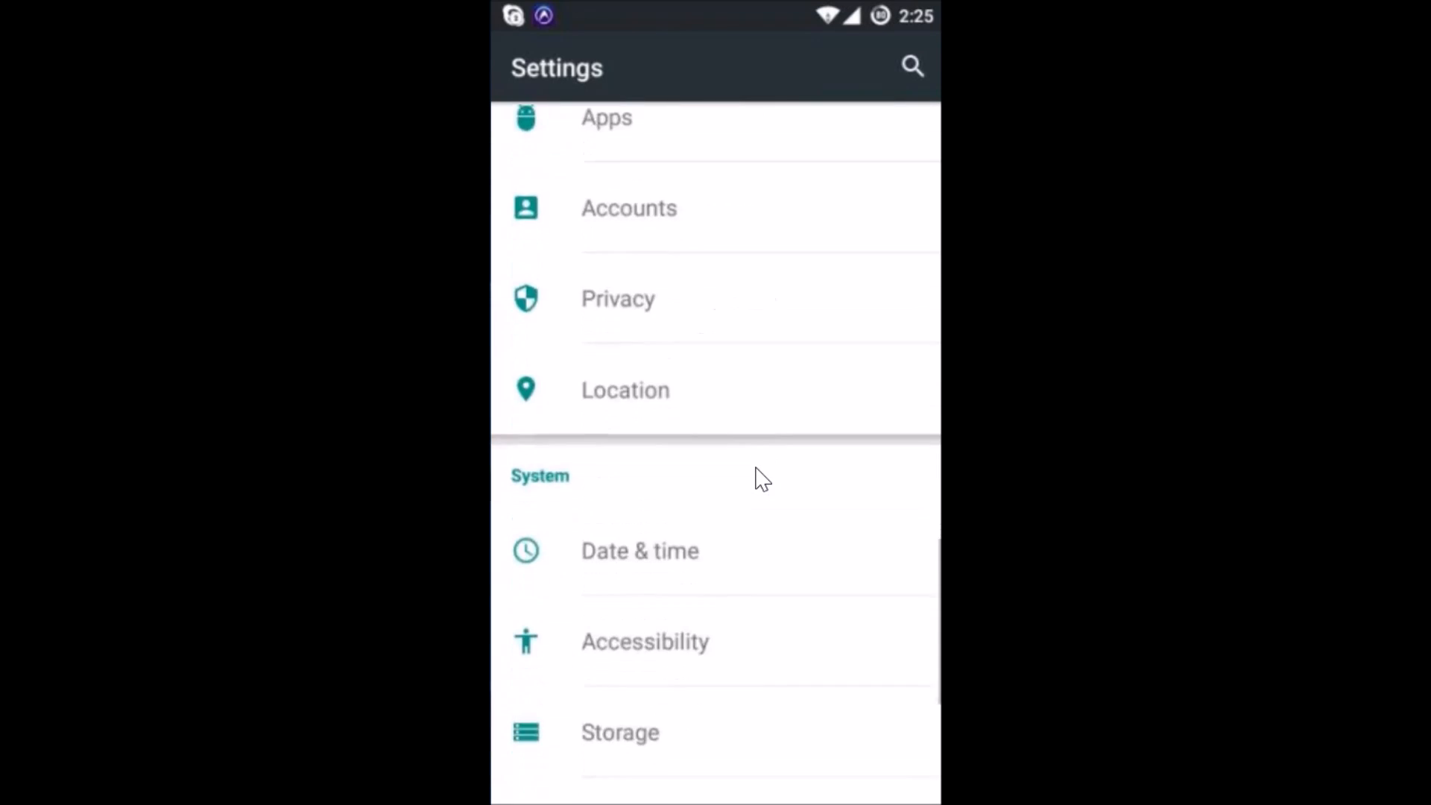
{"action": "scroll", "scroll_direction": "down", "scroll_amount": 3}
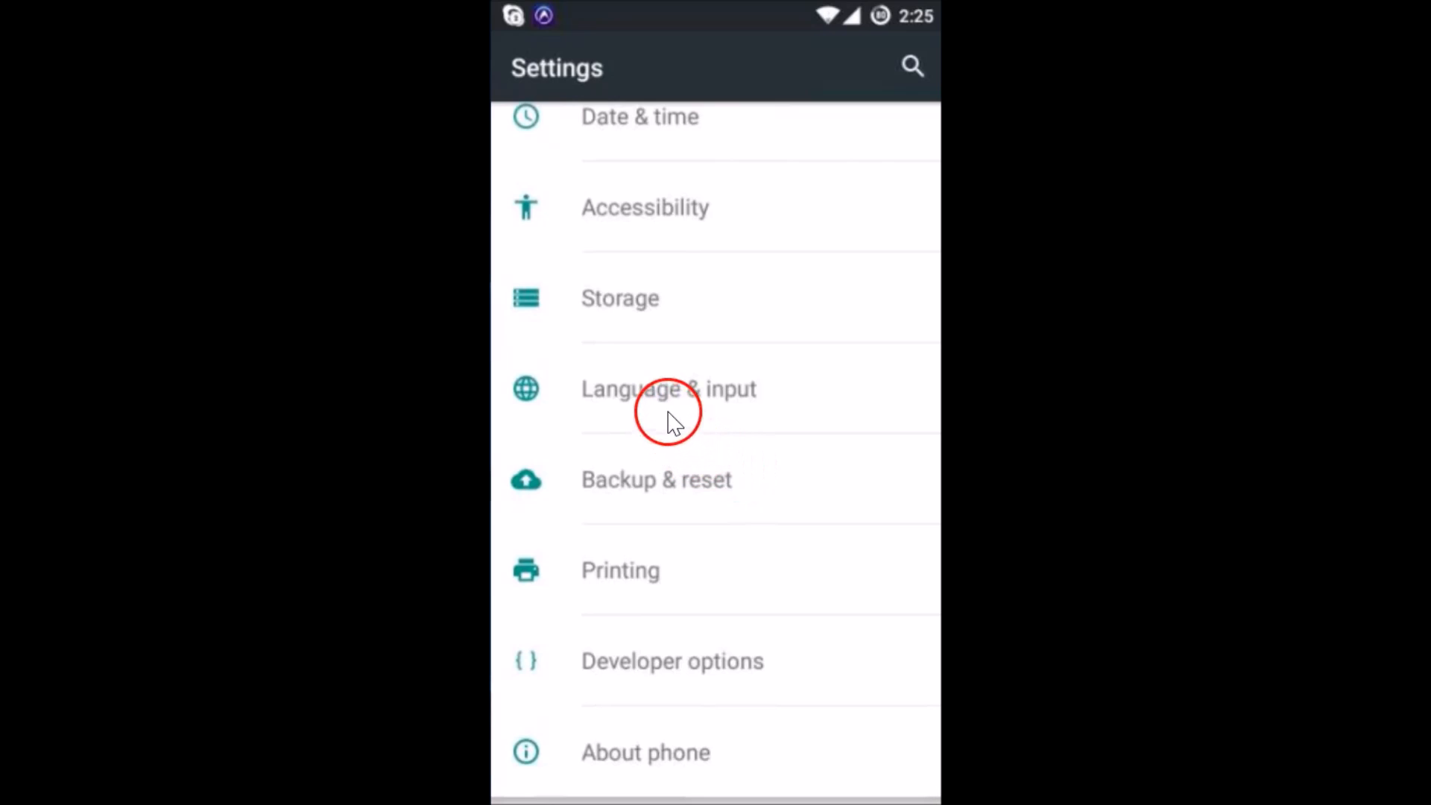
Step: Navigate Language & input > Google Keyboard > Appearance & Layouts, showing Theme: Material Dark
{"action": "left_click", "coordinate": [670, 389]}
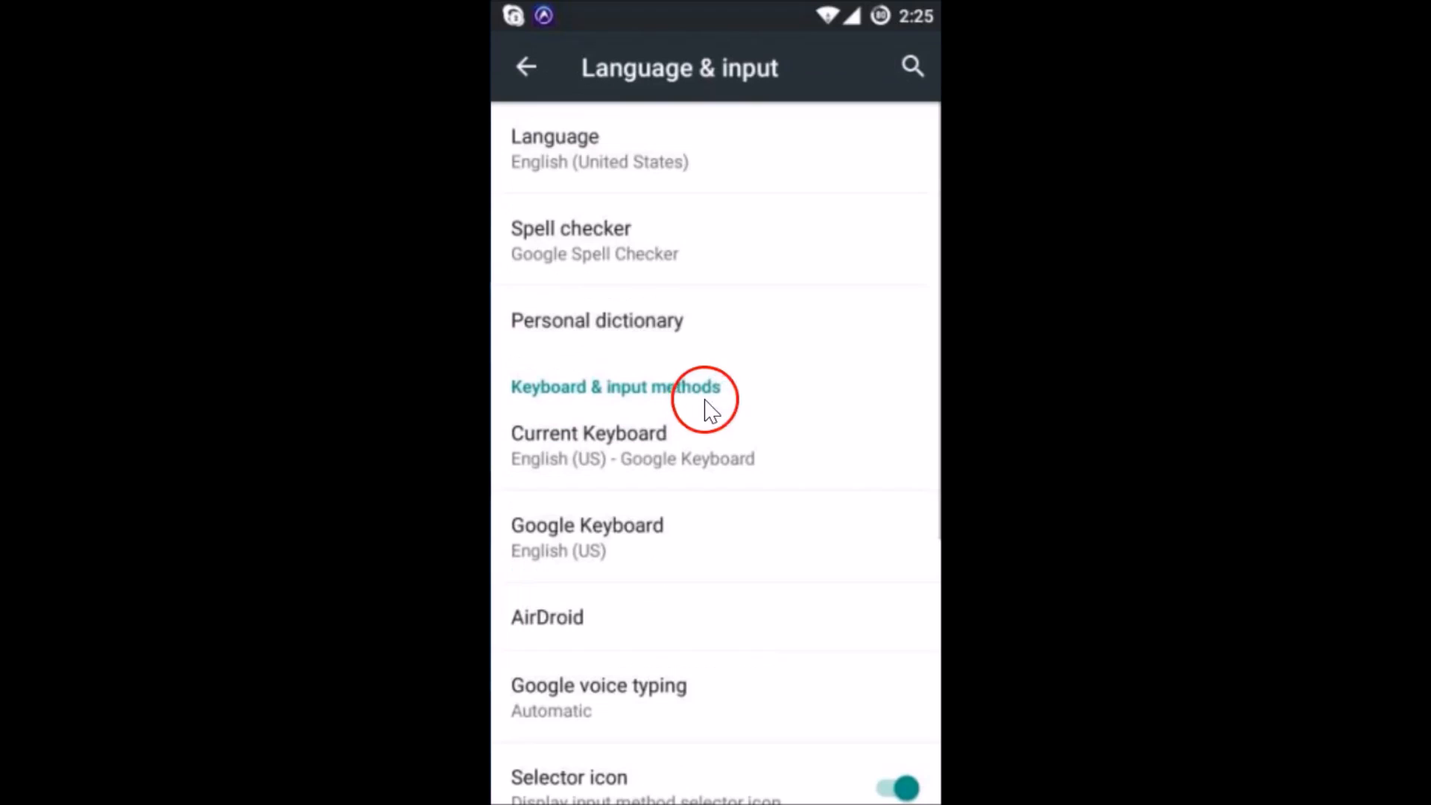
{"action": "mouse_move", "coordinate": [629, 551]}
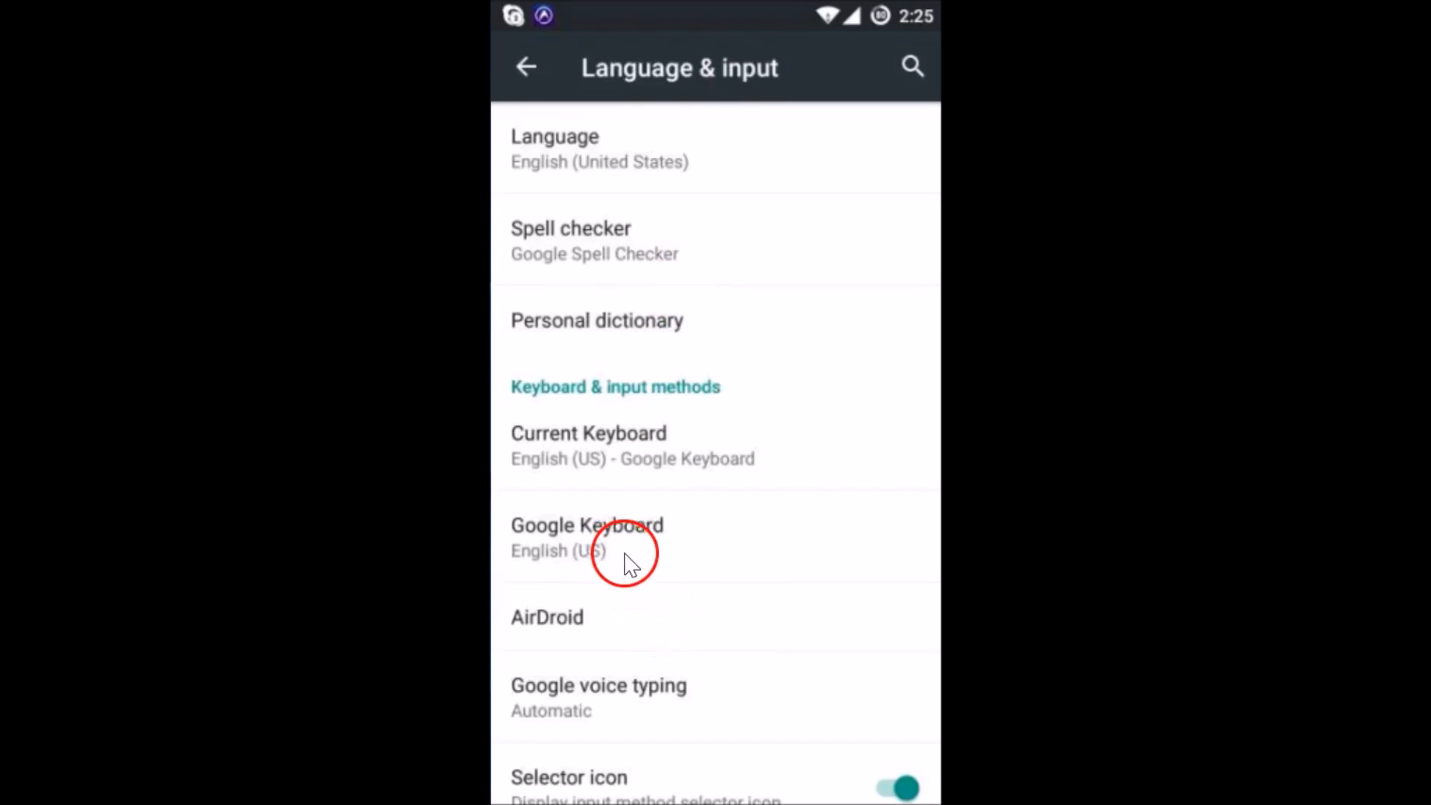
{"action": "left_click", "coordinate": [586, 537]}
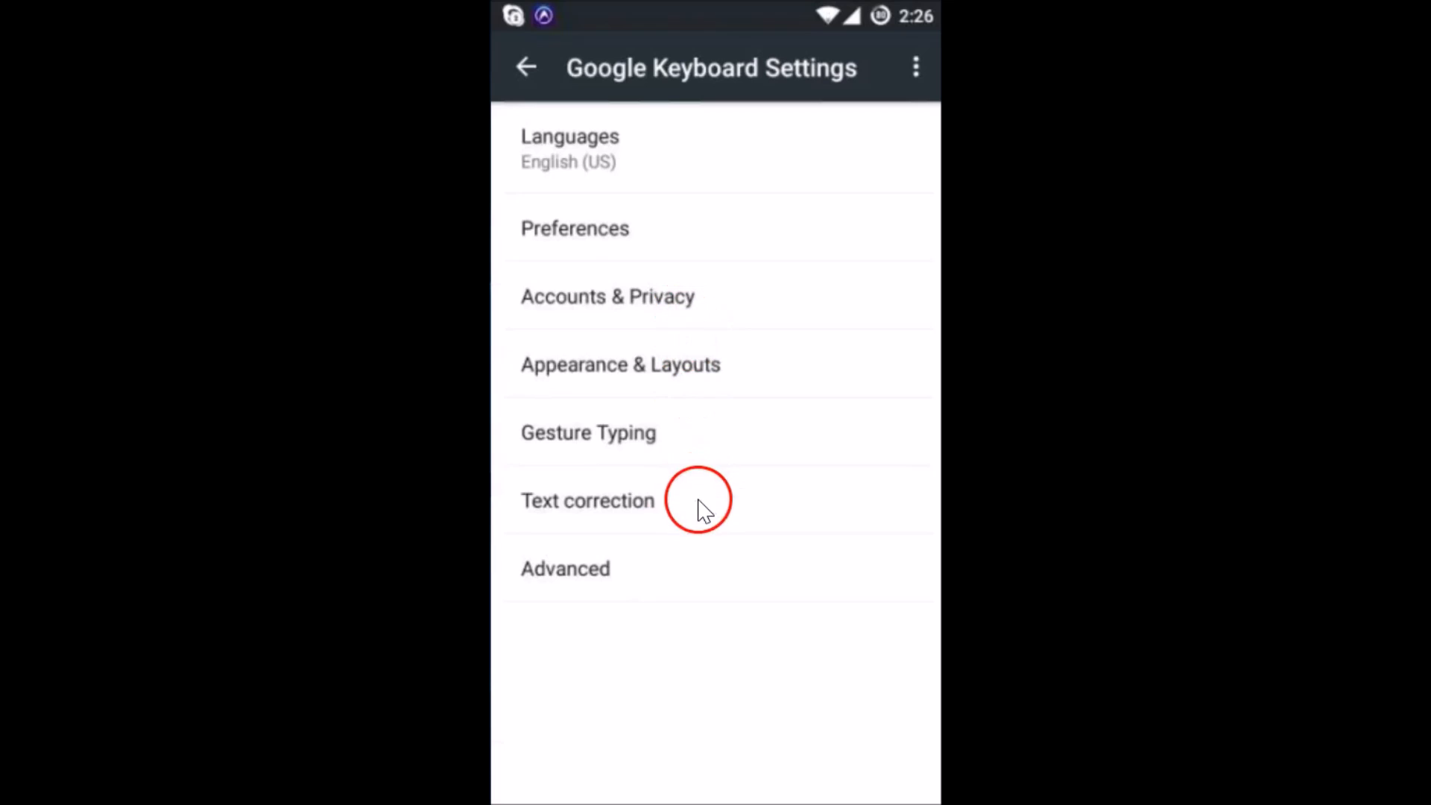
{"action": "mouse_move", "coordinate": [717, 370]}
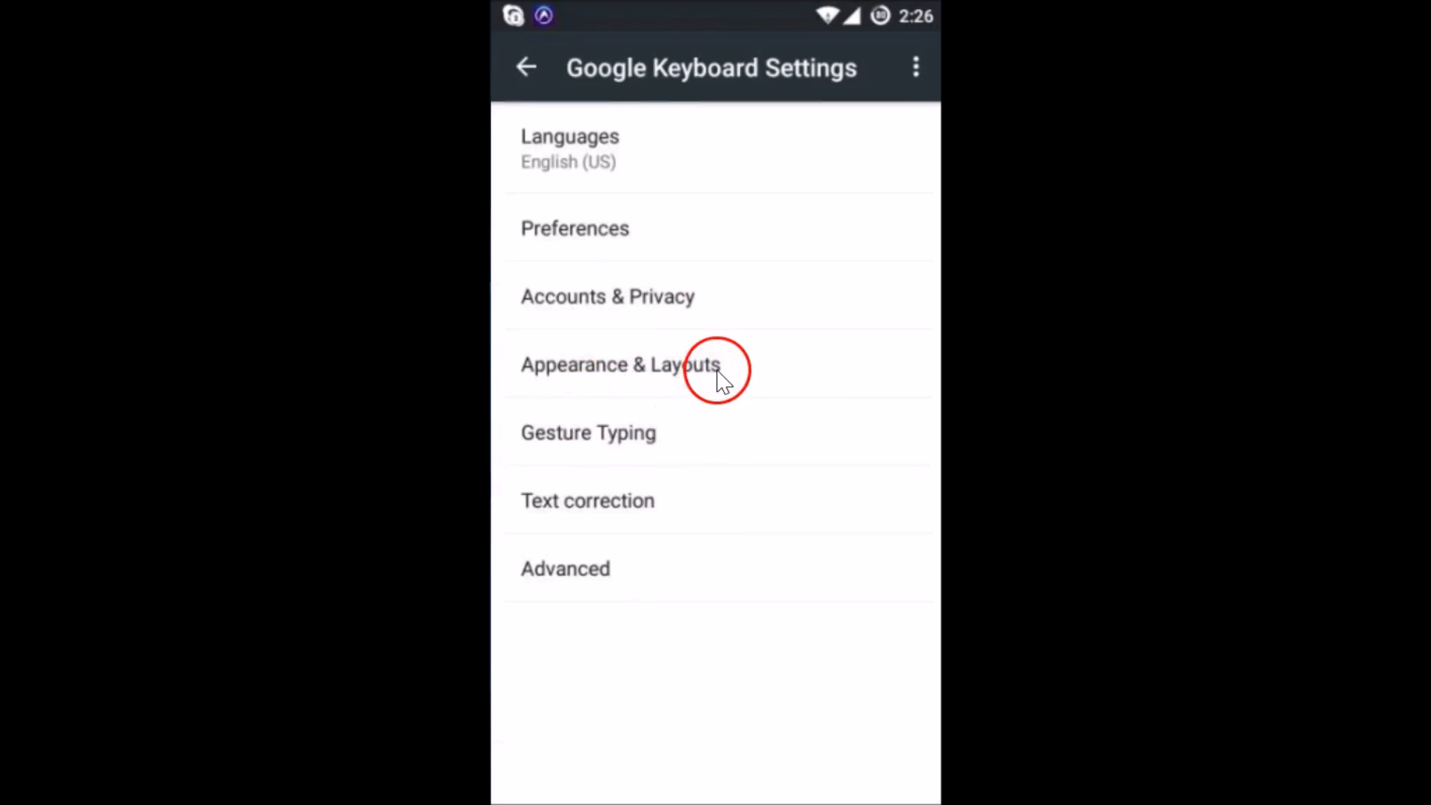
{"action": "left_click", "coordinate": [620, 363]}
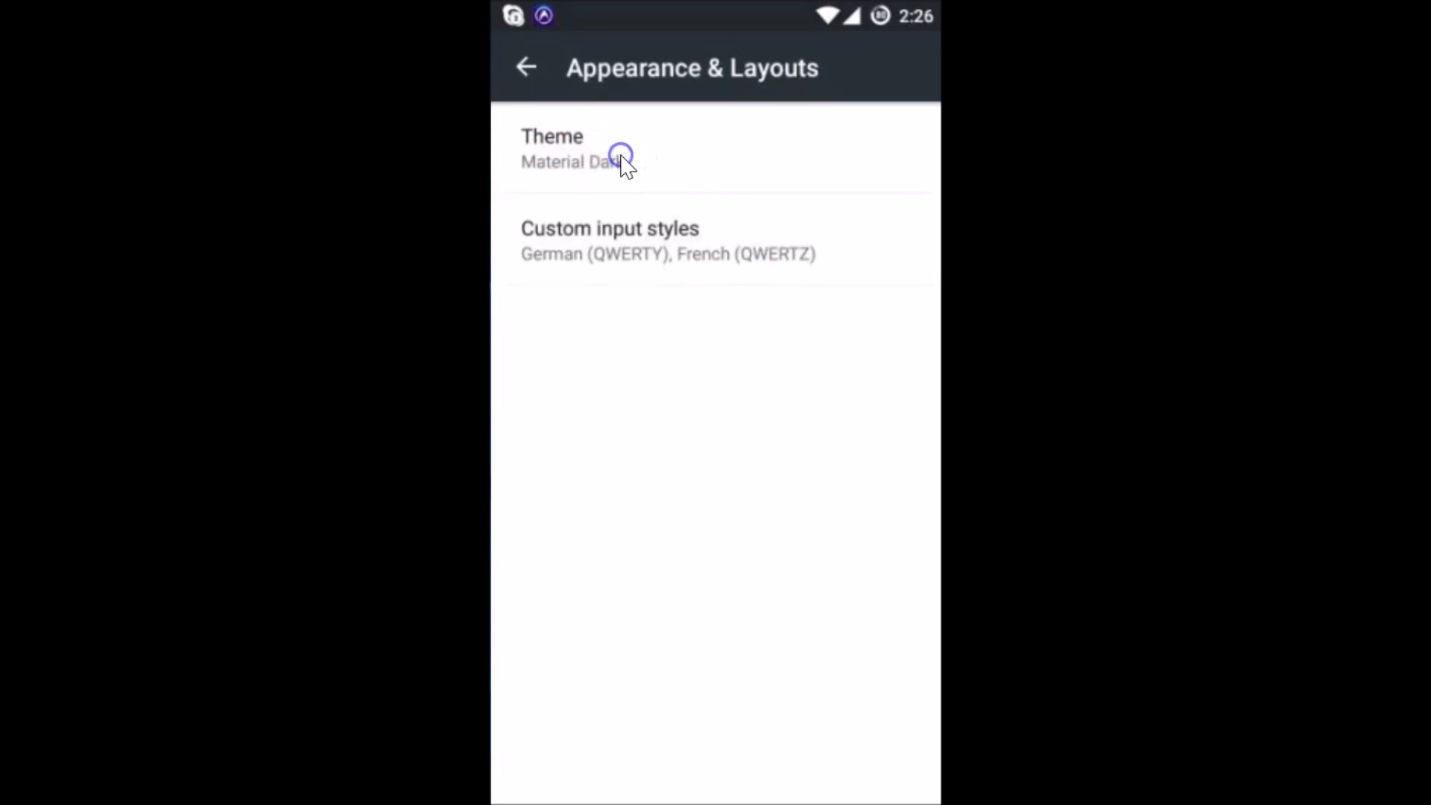
Step: Select Holo Blue from the Theme list in place of Material Dark, then return to the home screen
{"action": "left_click", "coordinate": [576, 149]}
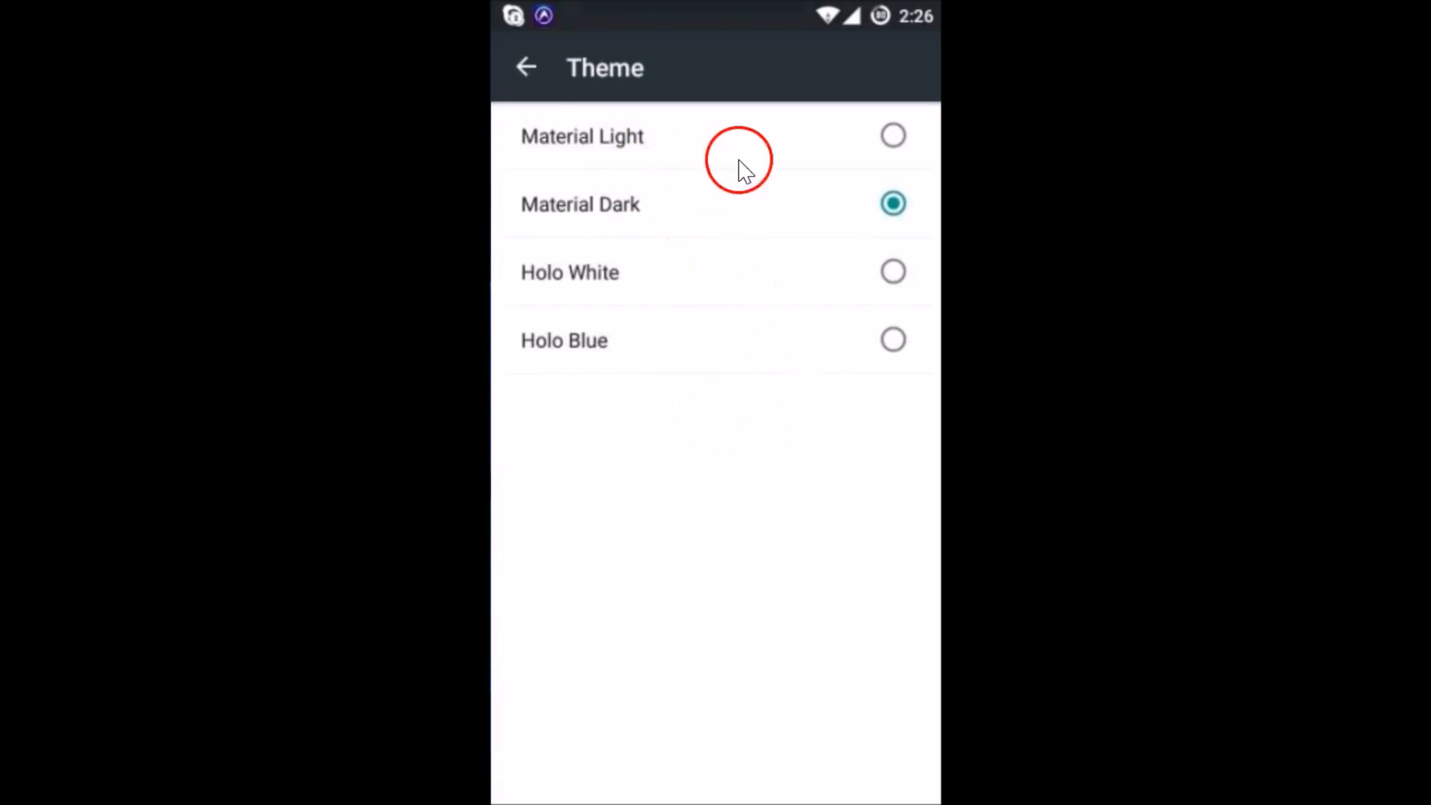
{"action": "mouse_move", "coordinate": [717, 151]}
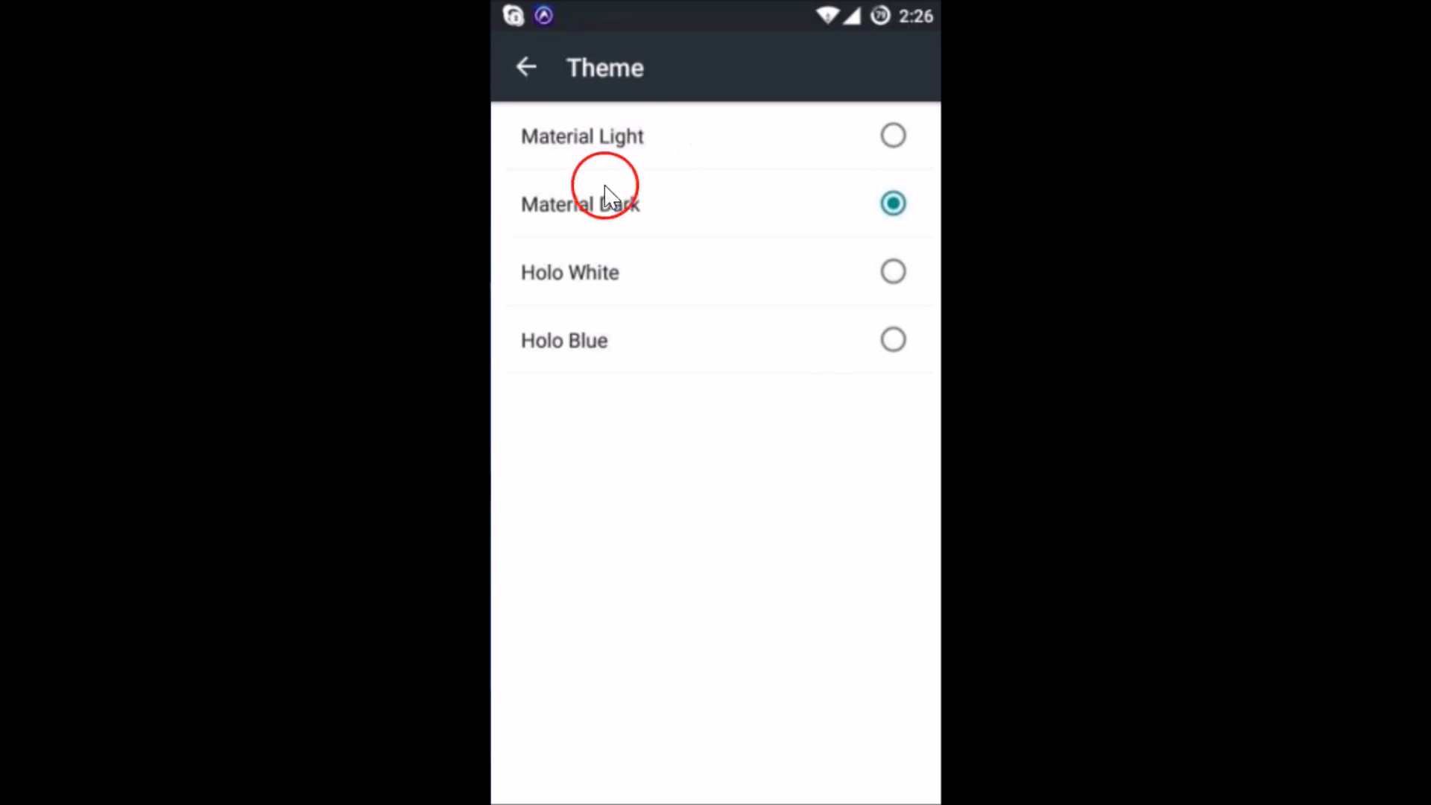
{"action": "mouse_move", "coordinate": [667, 211]}
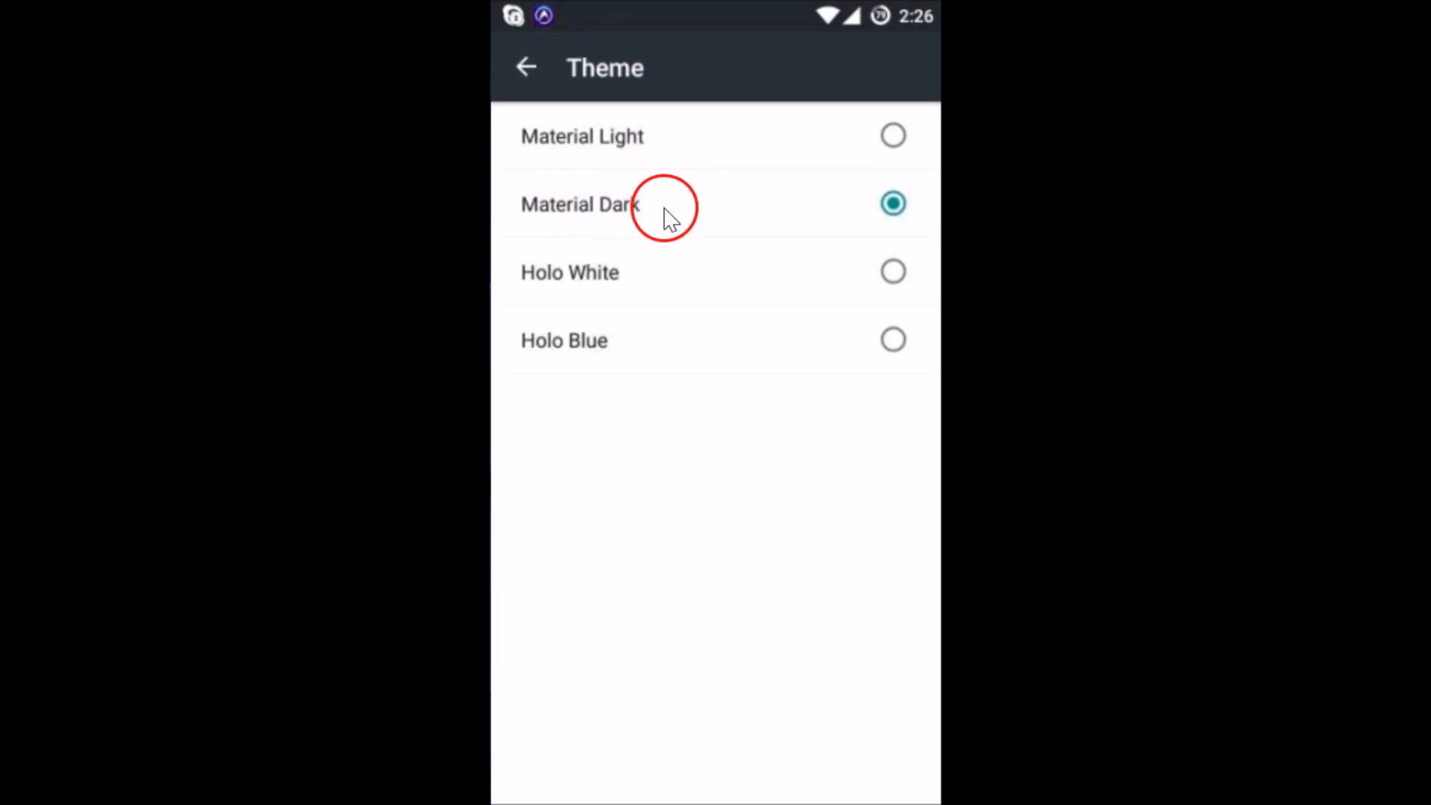
{"action": "mouse_move", "coordinate": [811, 368]}
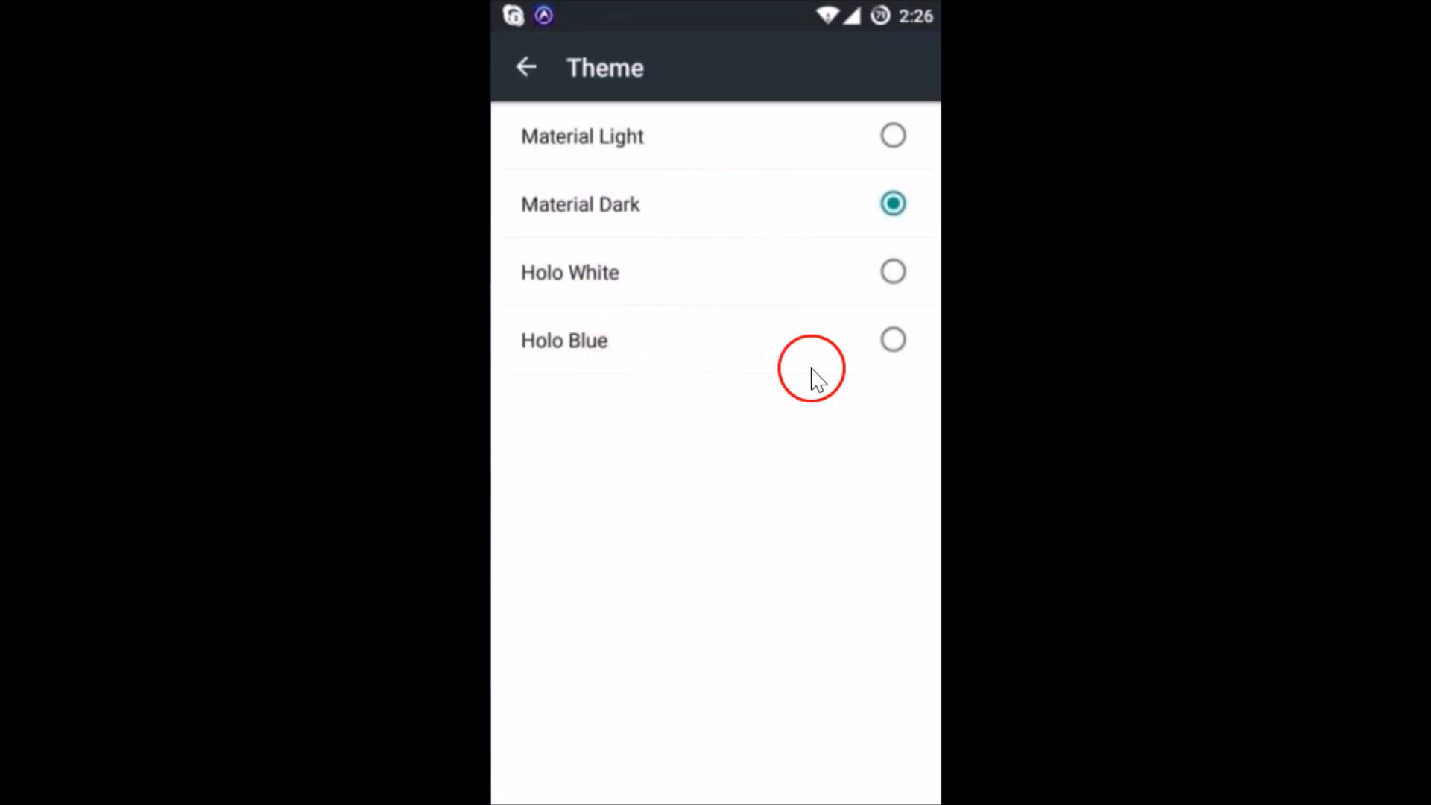
{"action": "left_click", "coordinate": [893, 340]}
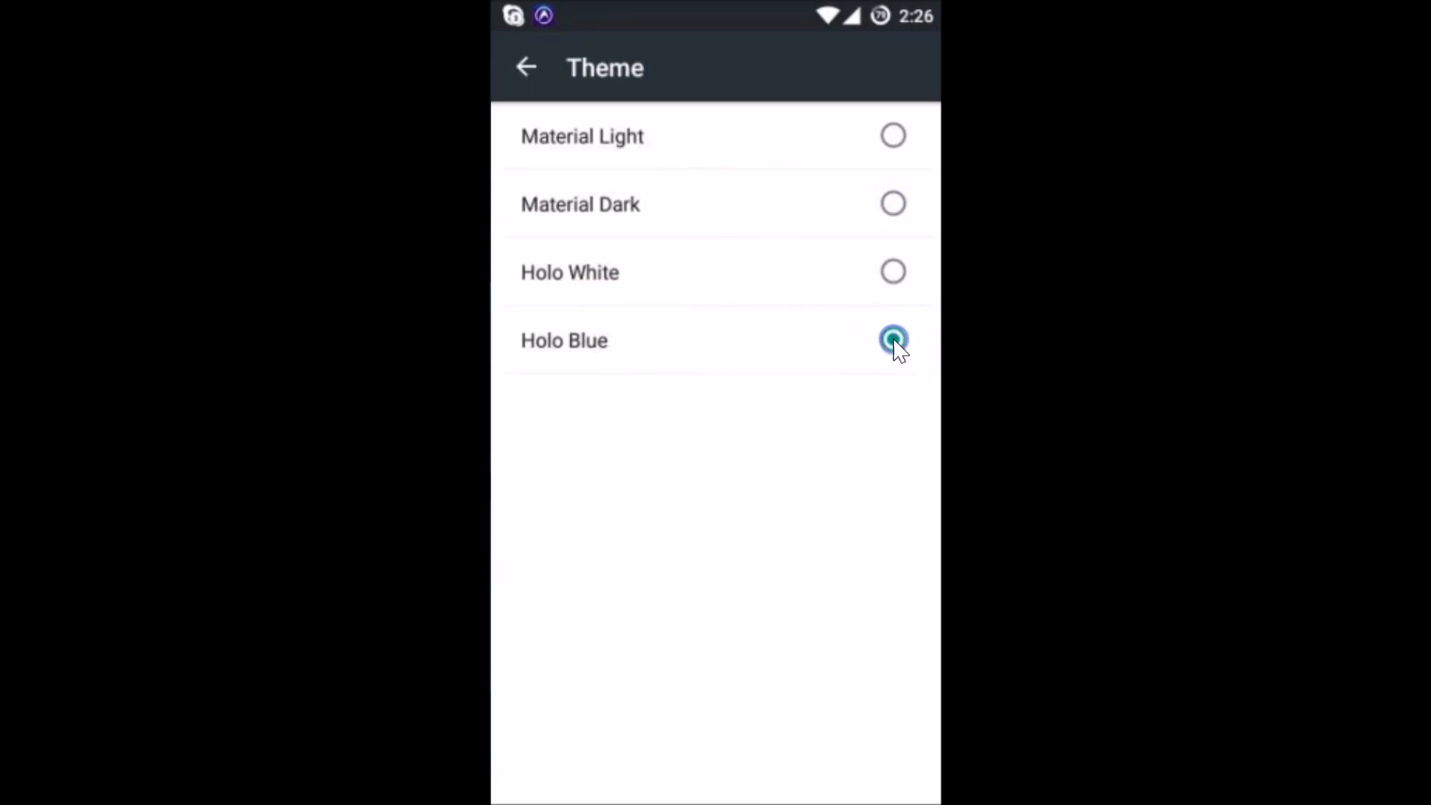
{"action": "left_click", "coordinate": [893, 340]}
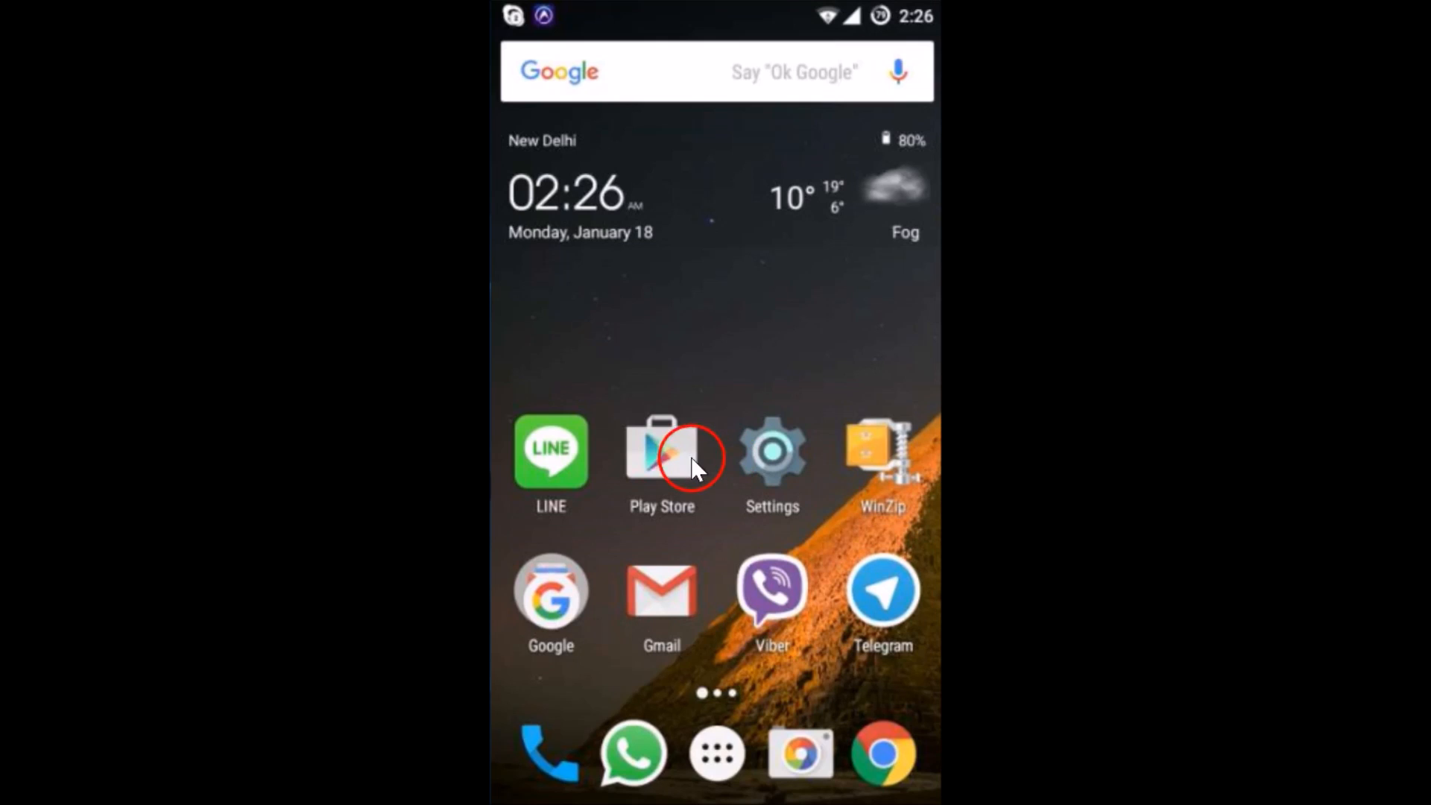
Step: Reopen the Play Store and focus Search Google Play to see the Holo Blue keyboard
{"action": "left_click", "coordinate": [660, 454]}
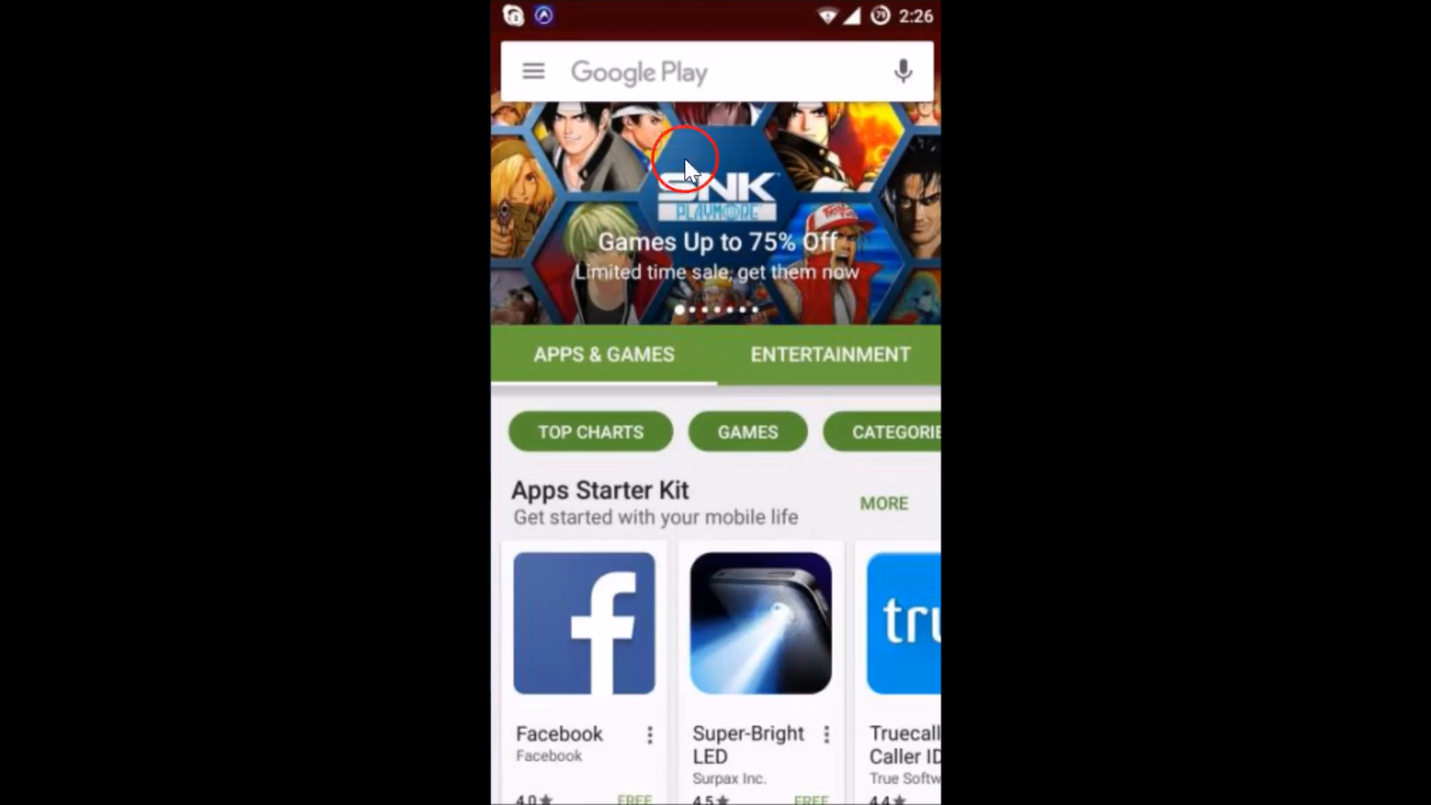
{"action": "left_click", "coordinate": [694, 71]}
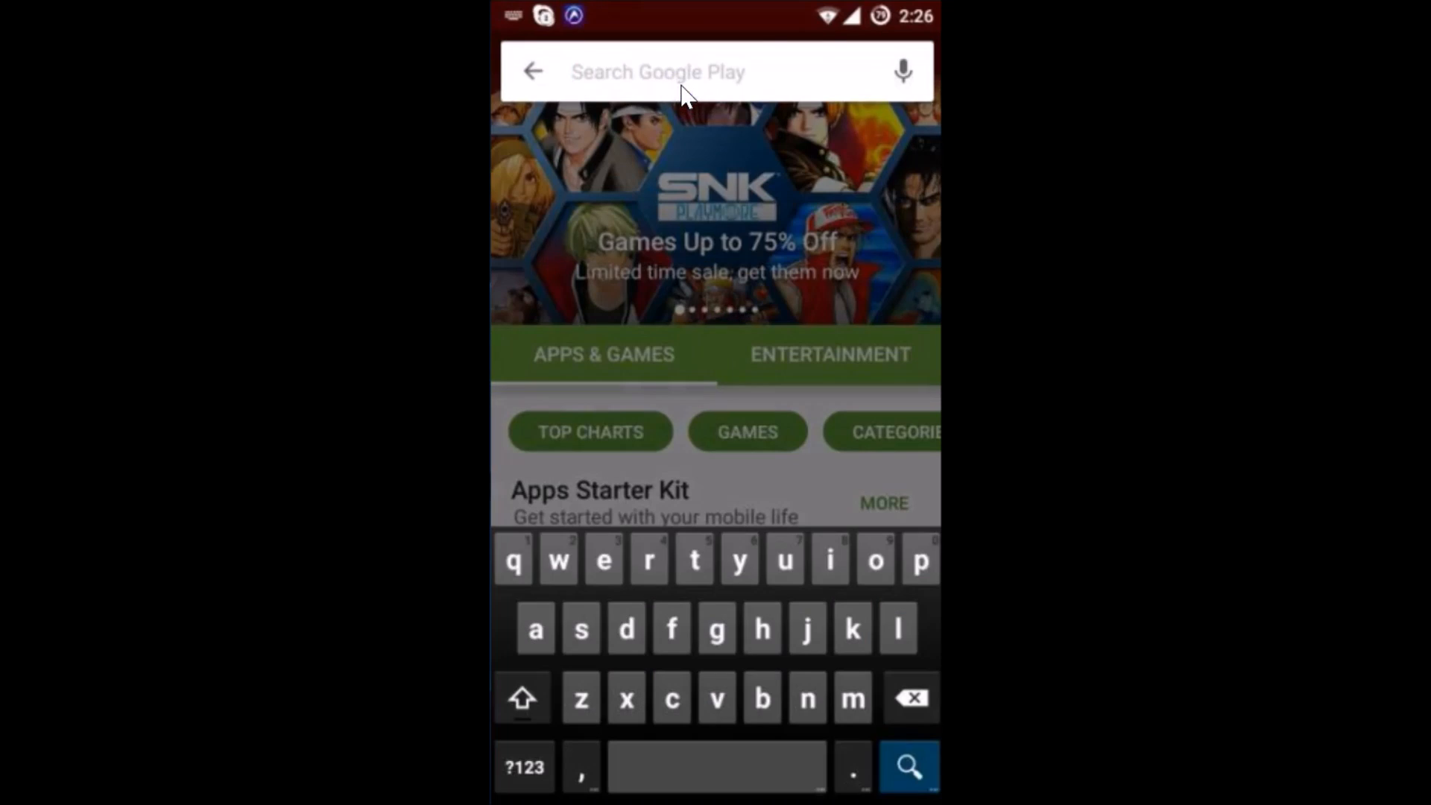
{"action": "mouse_move", "coordinate": [905, 771]}
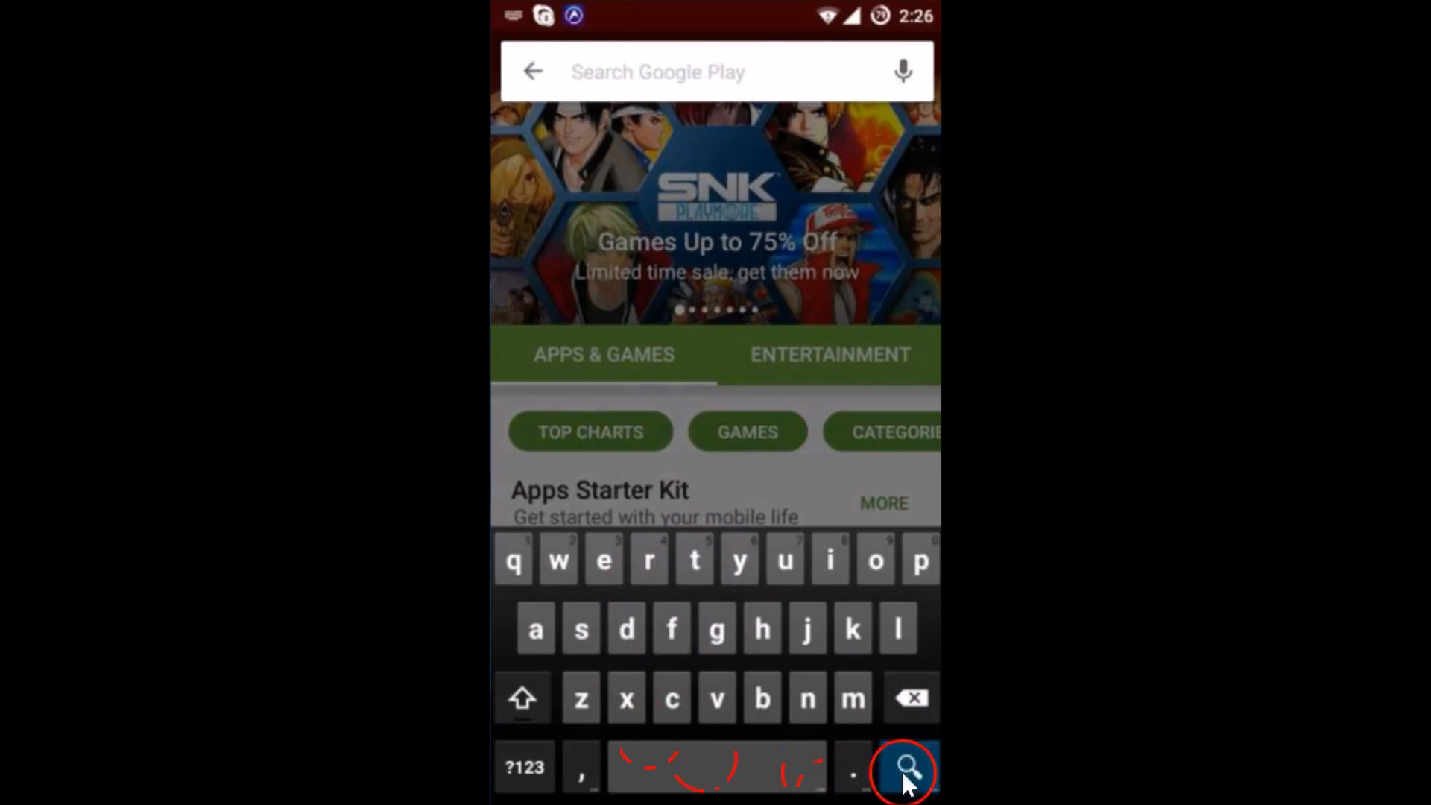